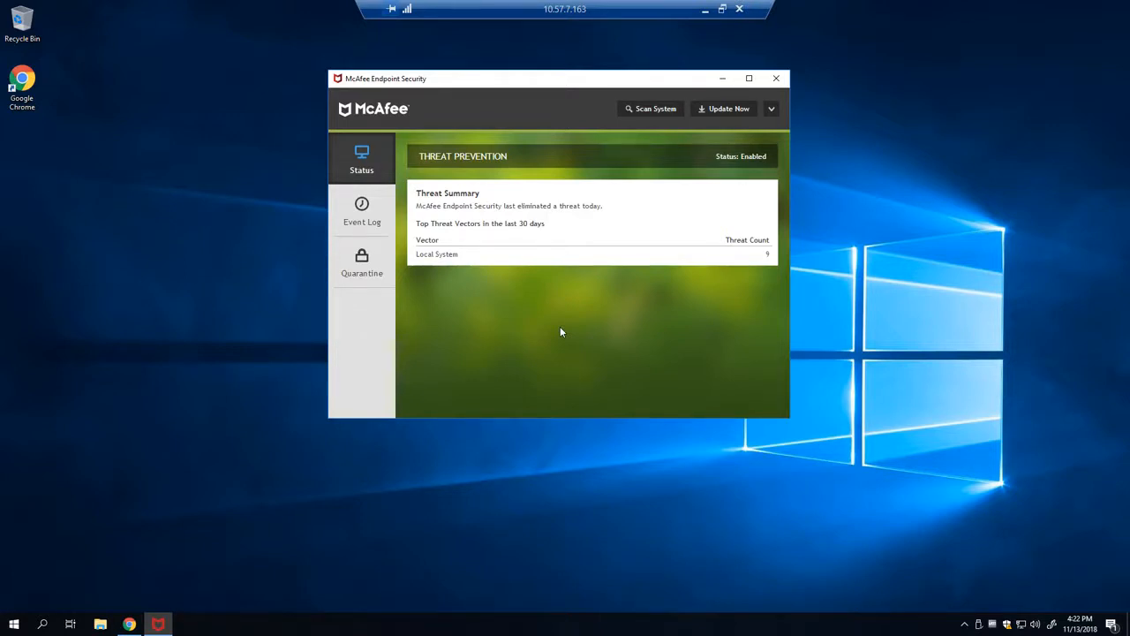
mouse_move(154, 598)
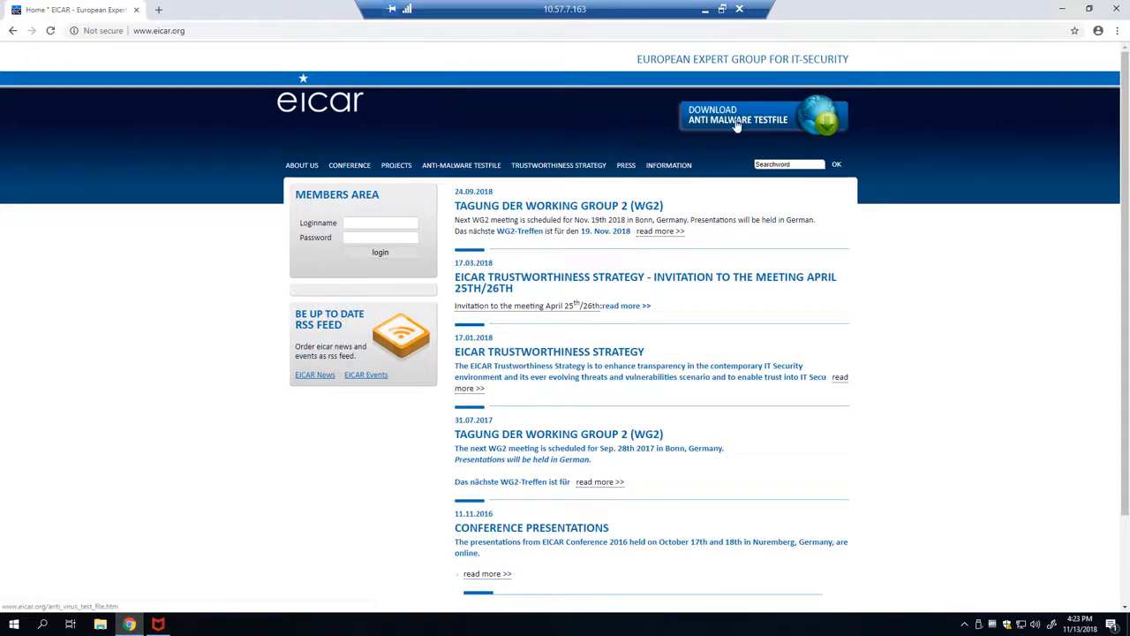
Fetch eicar.com.txt from the EICAR standard http download area; McAfee deletes it as a threat
left_click(461, 166)
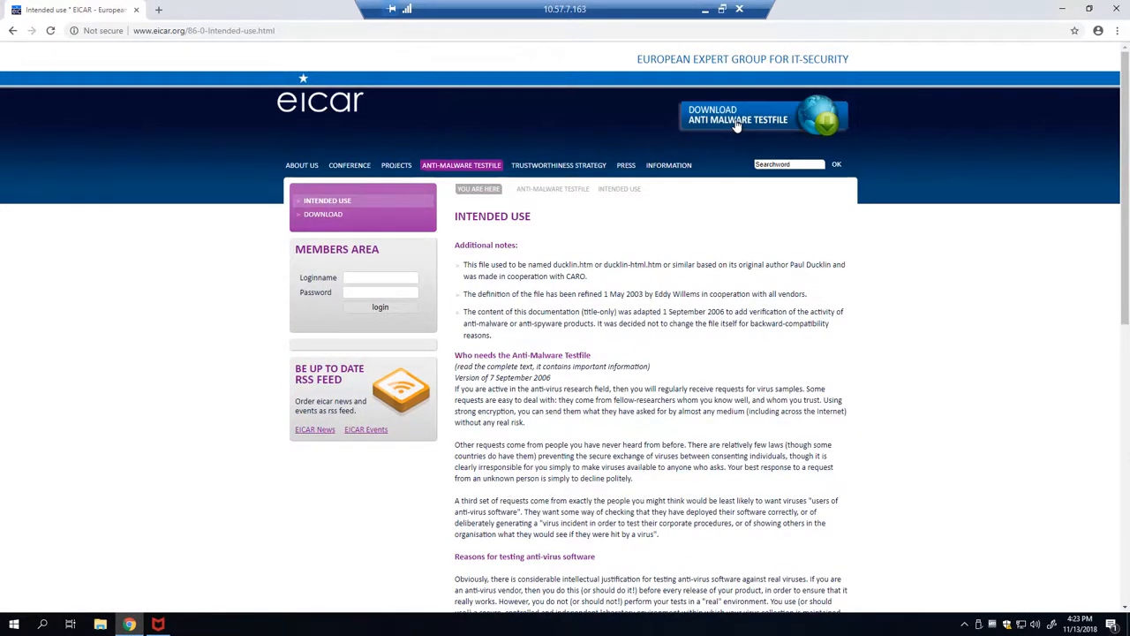
mouse_move(323, 218)
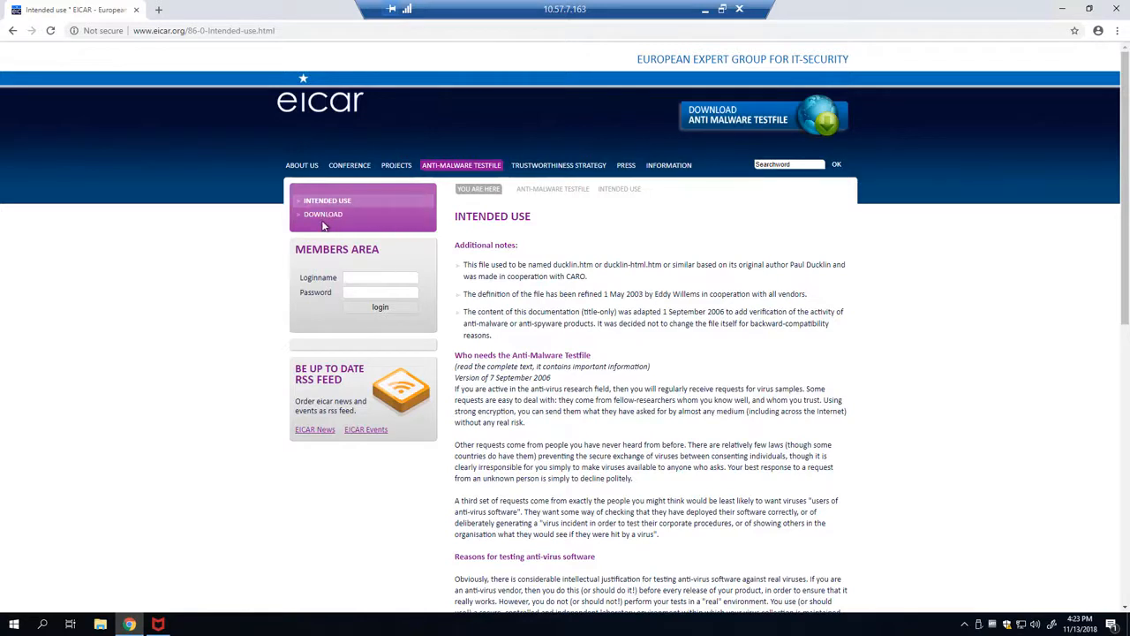
left_click(323, 213)
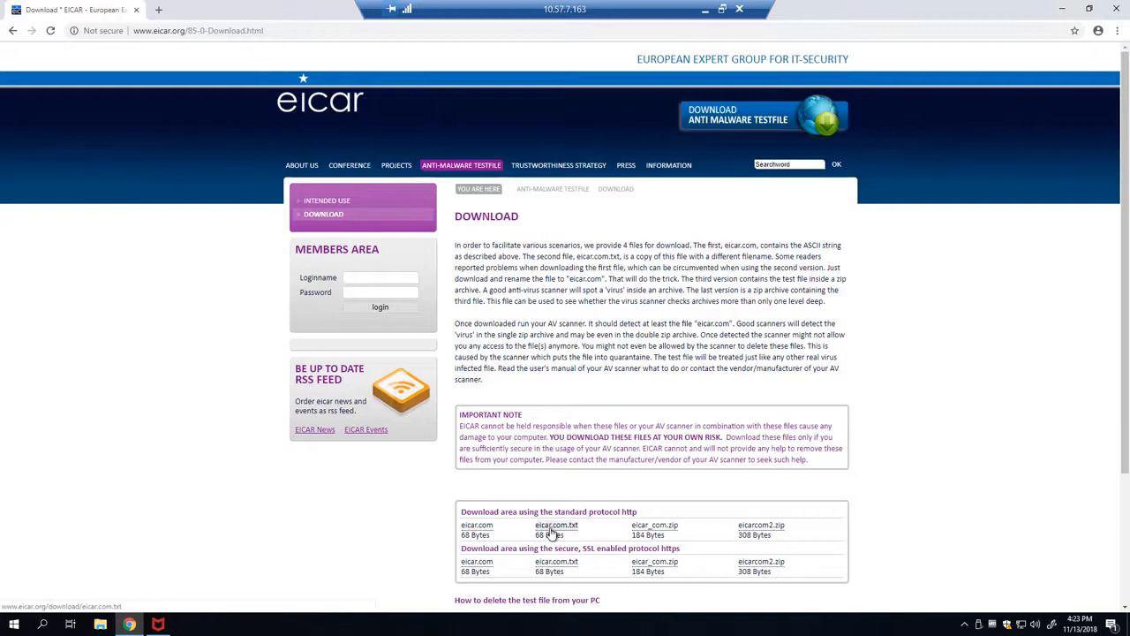
left_click(554, 524)
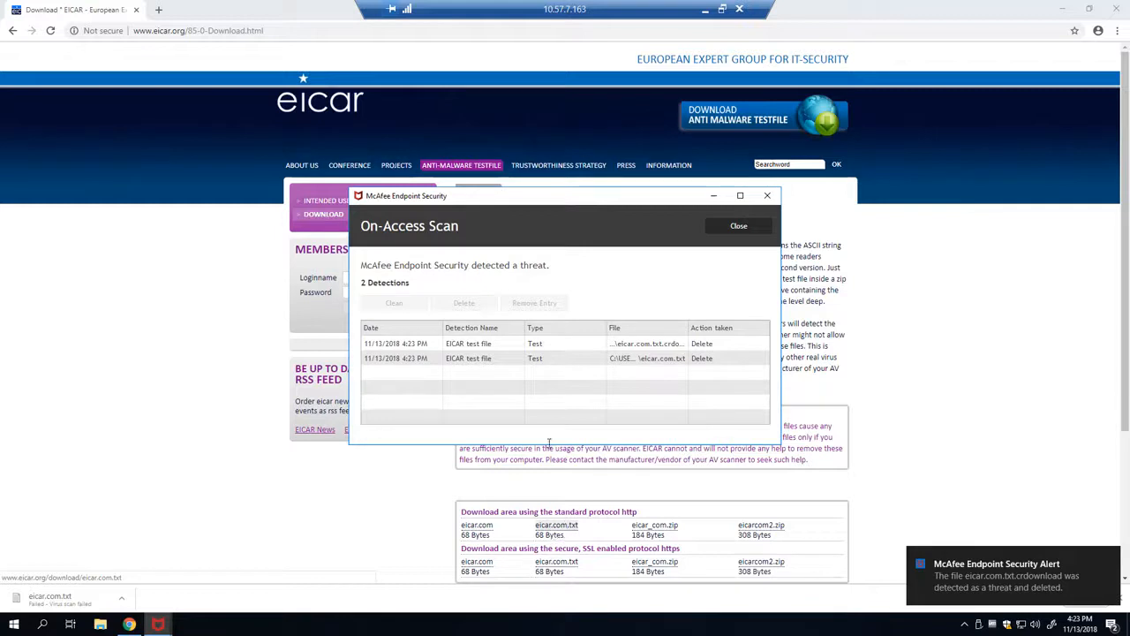
Inspect both deleted detections in the On-Access Scan alert, noting the name "EICAR test file"
left_click(470, 342)
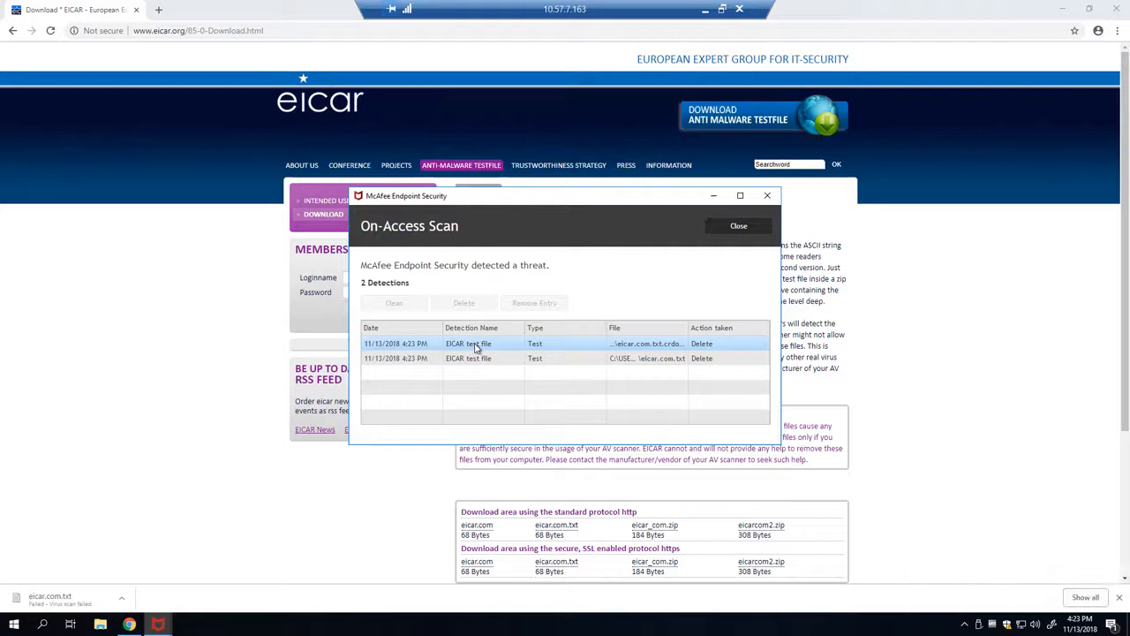
left_click(493, 356)
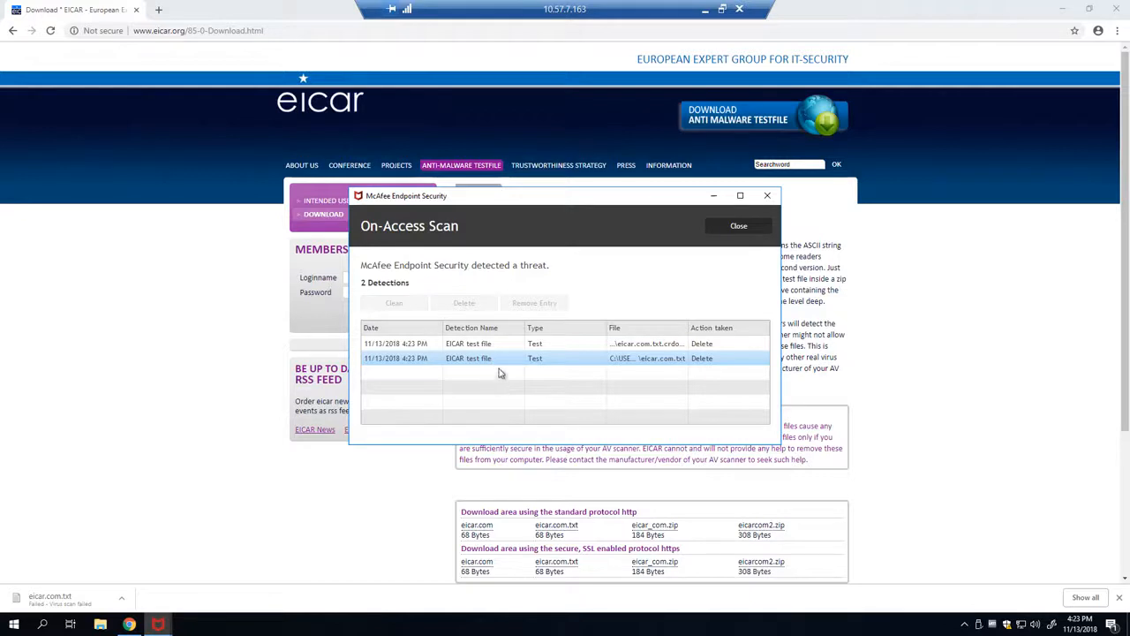
mouse_move(505, 357)
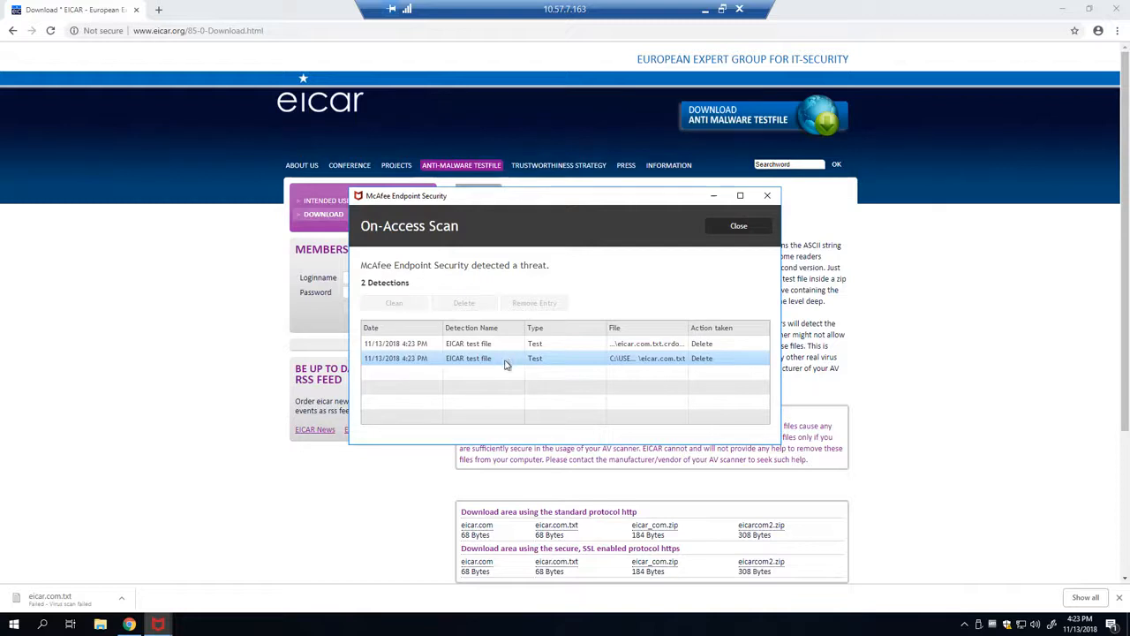
left_click(738, 226)
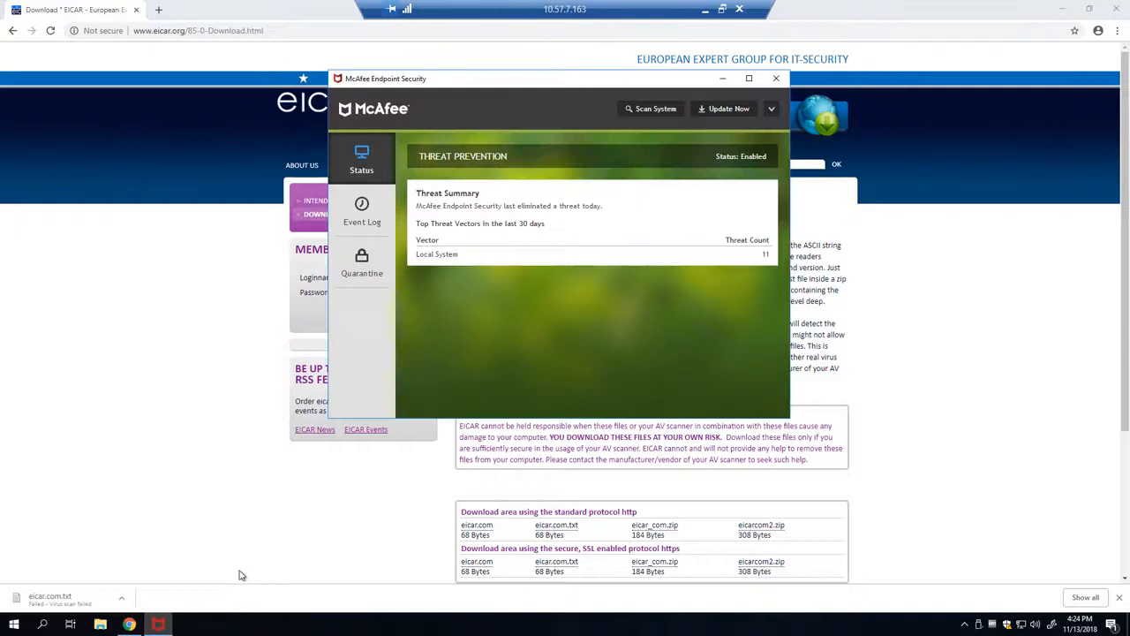
Reach the Threat Prevention settings via the Update Now menu and reveal the advanced options
left_click(769, 109)
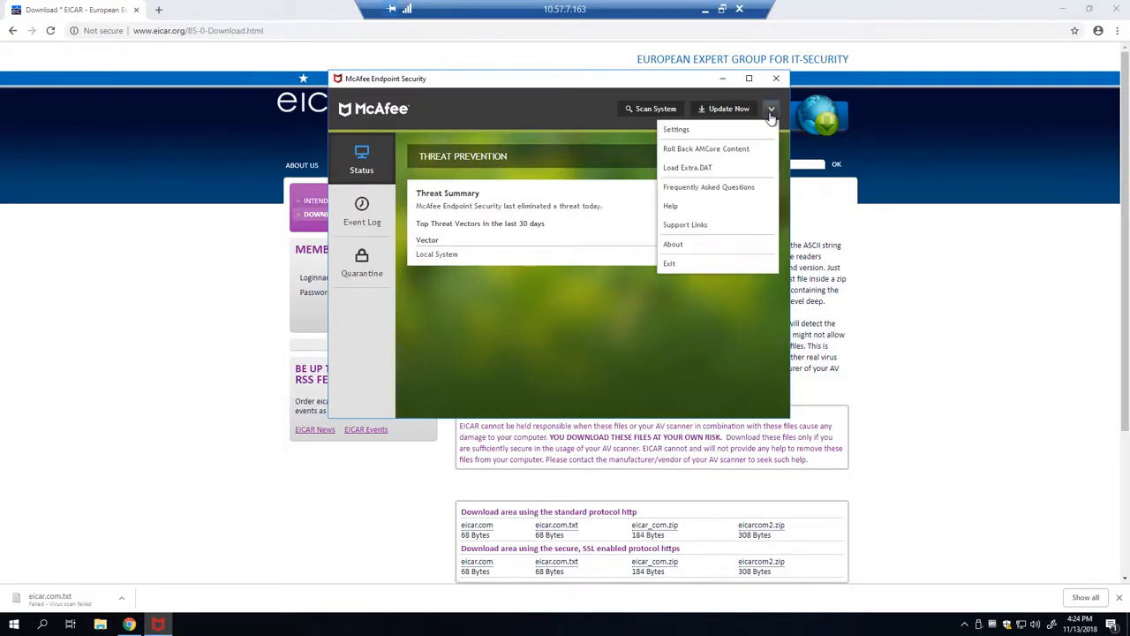
left_click(674, 129)
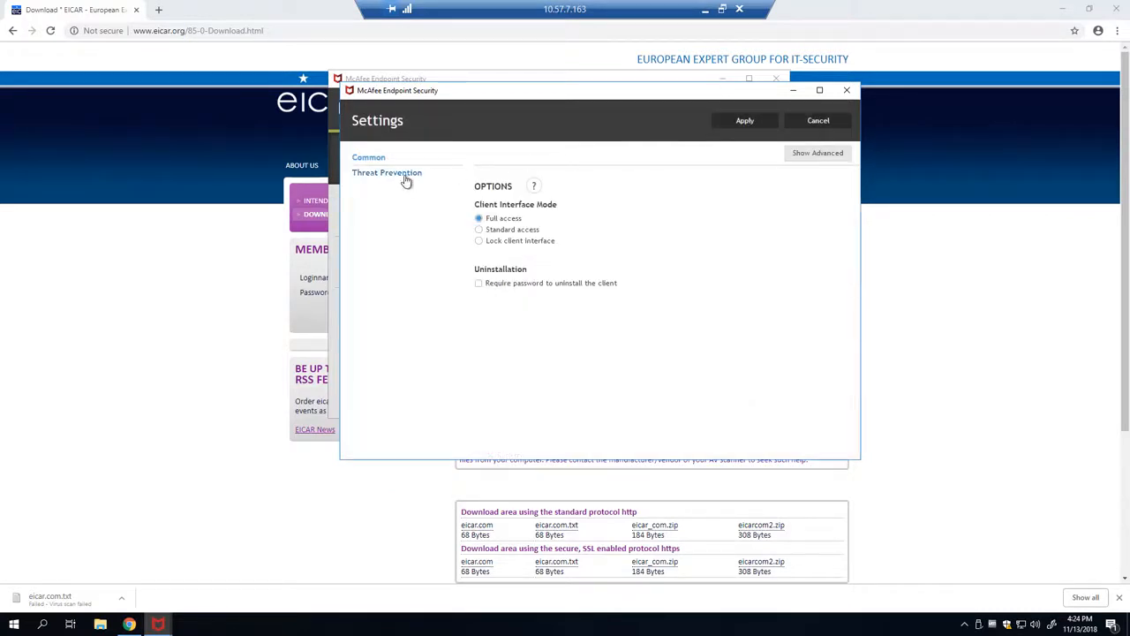
left_click(387, 173)
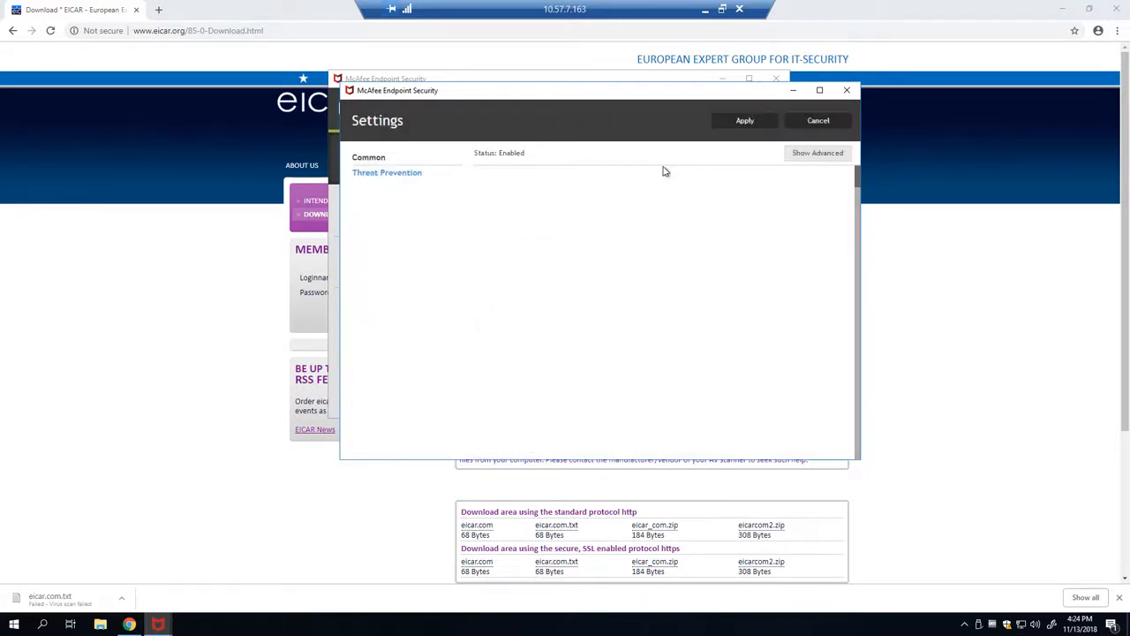
left_click(816, 152)
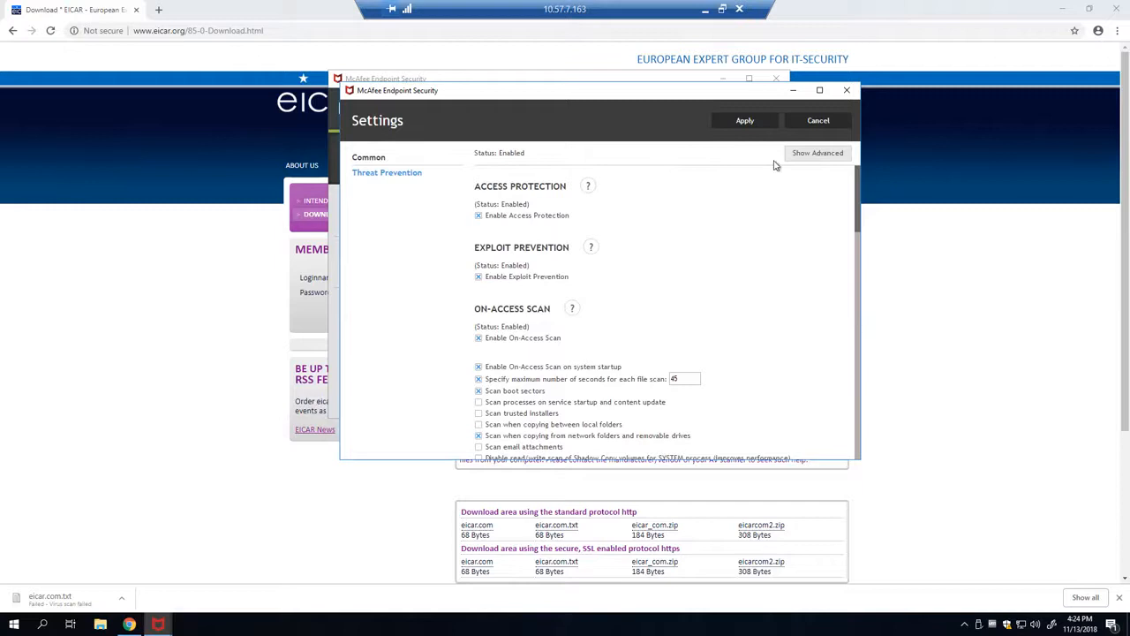
Add "EICAR test file" under Exclusion by Detection Name in Options and apply the settings
left_click(816, 152)
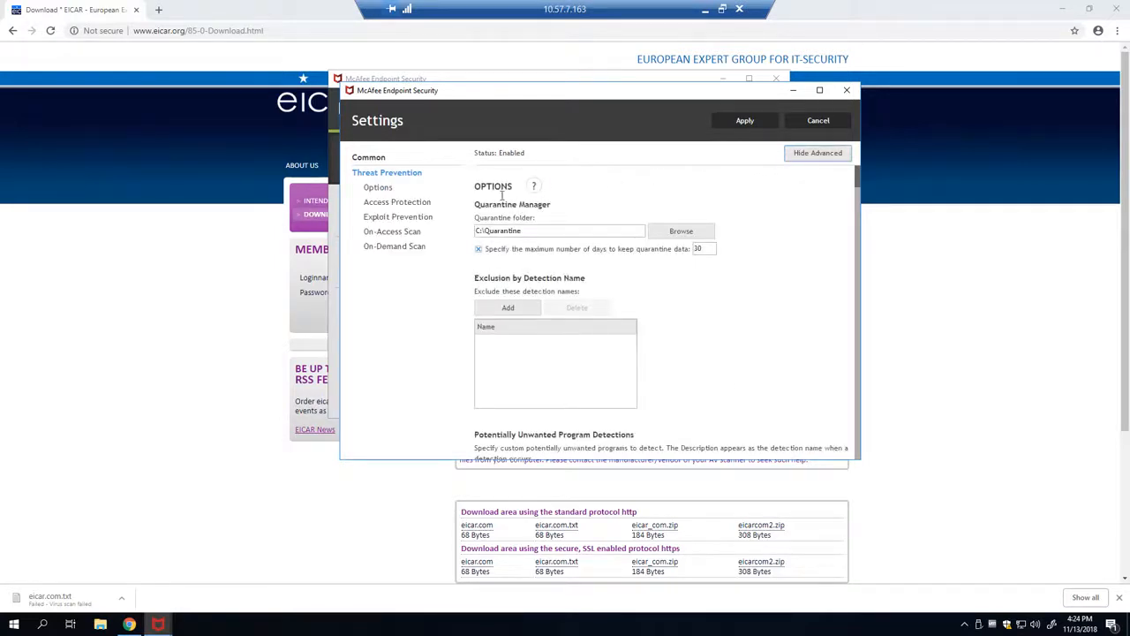
left_click(509, 307)
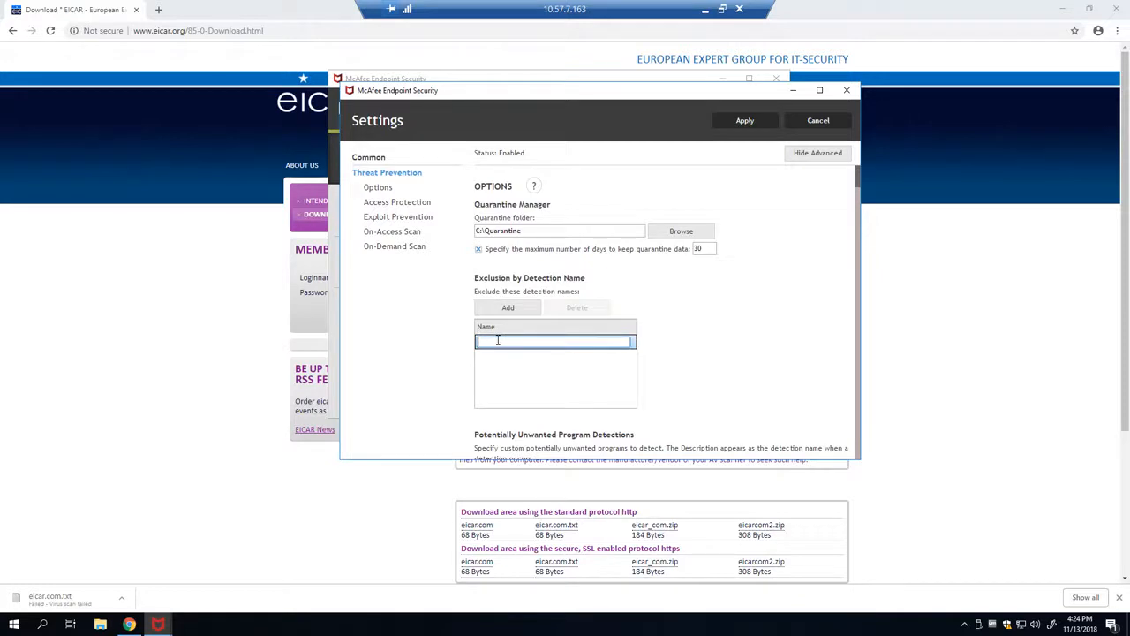
type("EICAR test file")
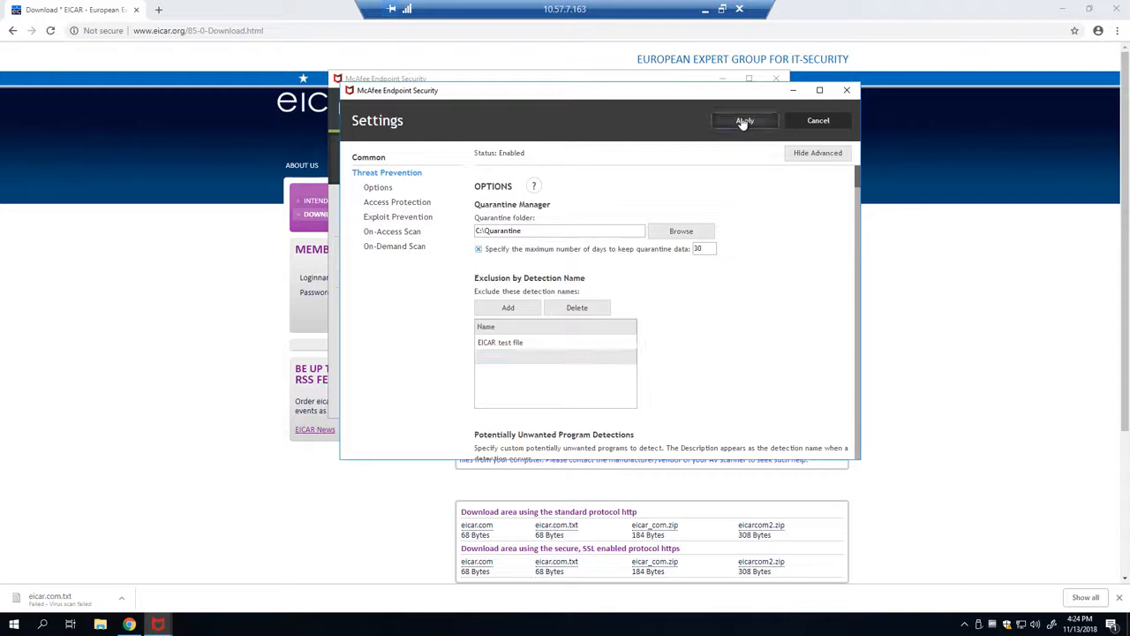
left_click(745, 120)
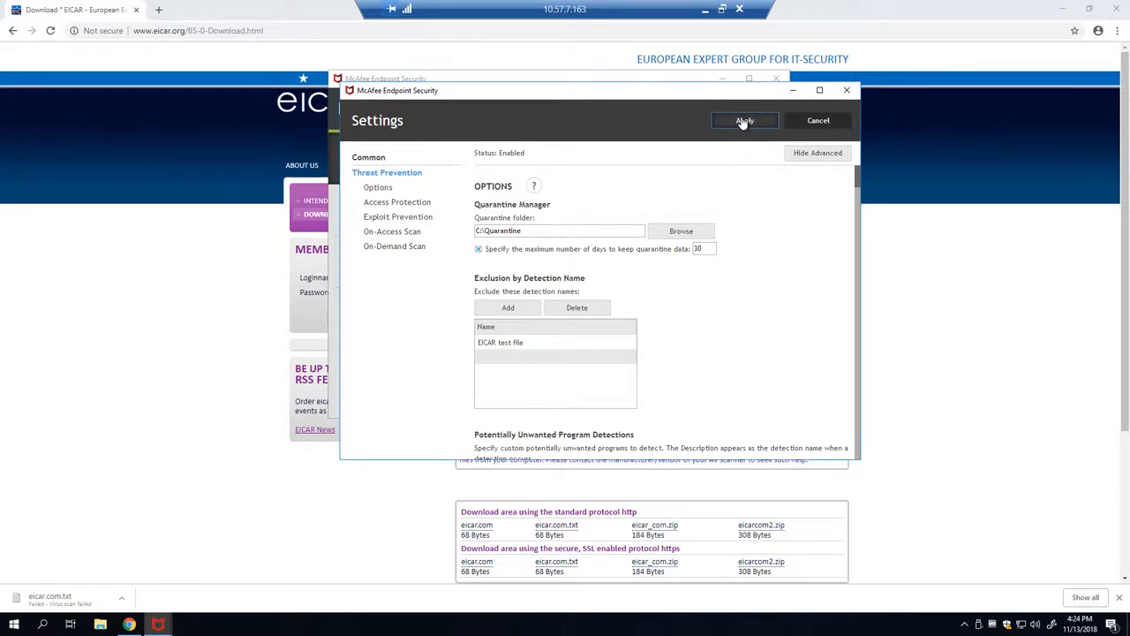
left_click(745, 120)
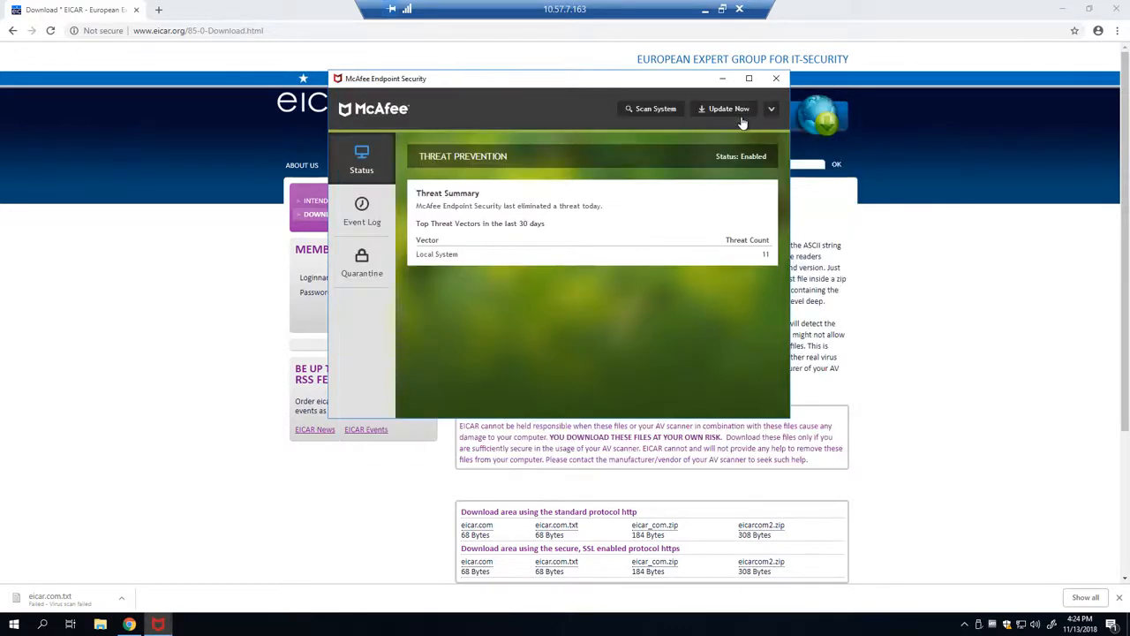
mouse_move(720, 147)
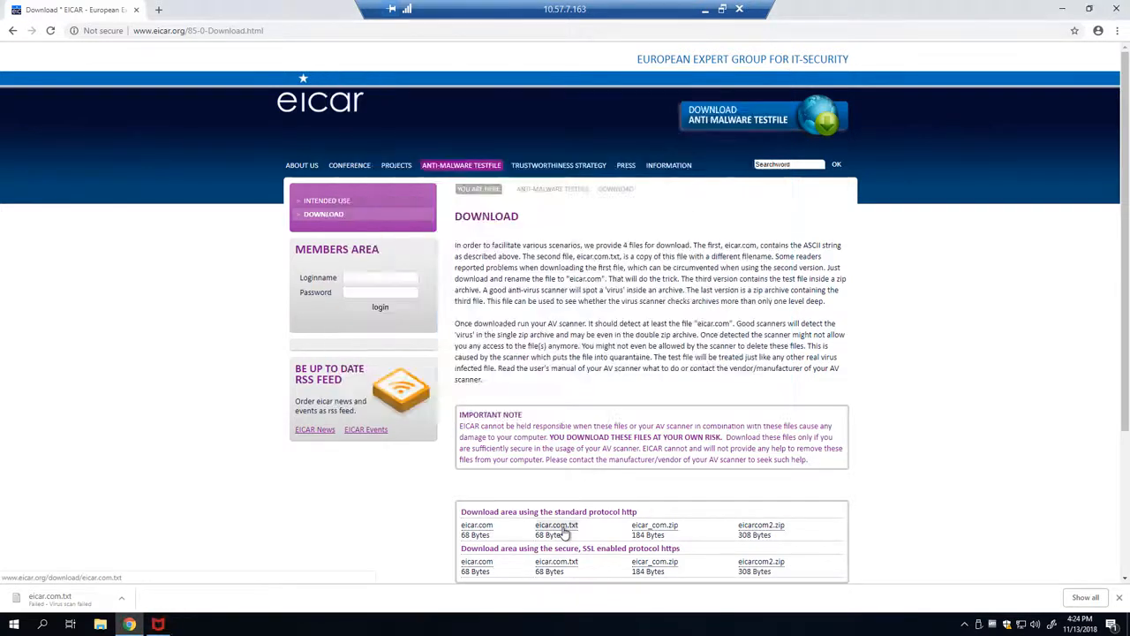
Download eicar.com.txt again and view the EICAR test string in Notepad
left_click(556, 524)
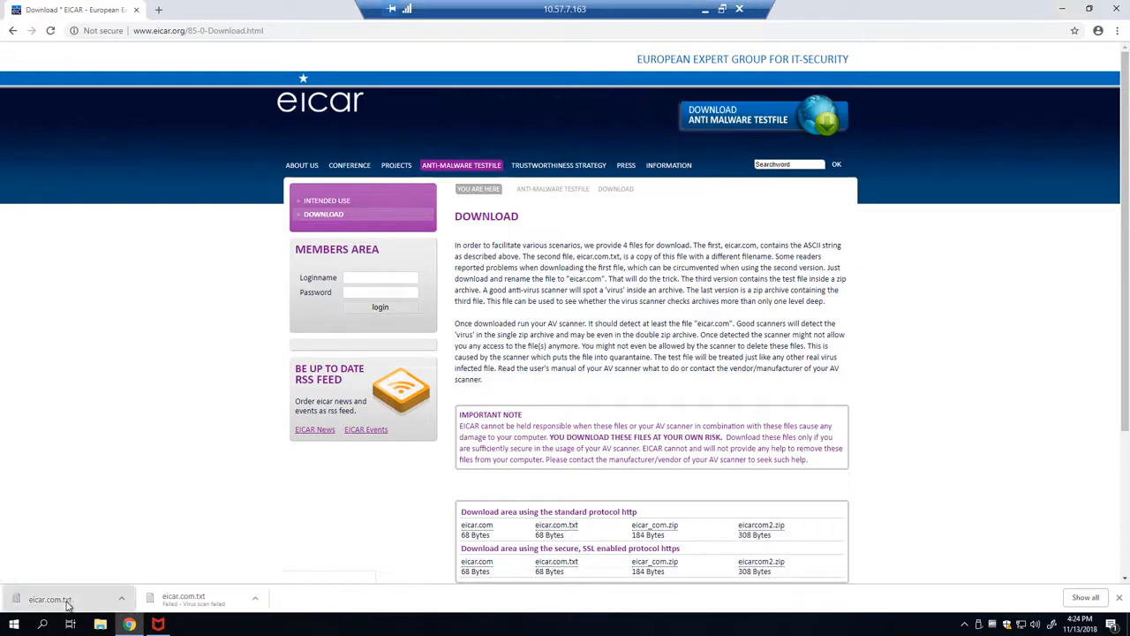
left_click(50, 598)
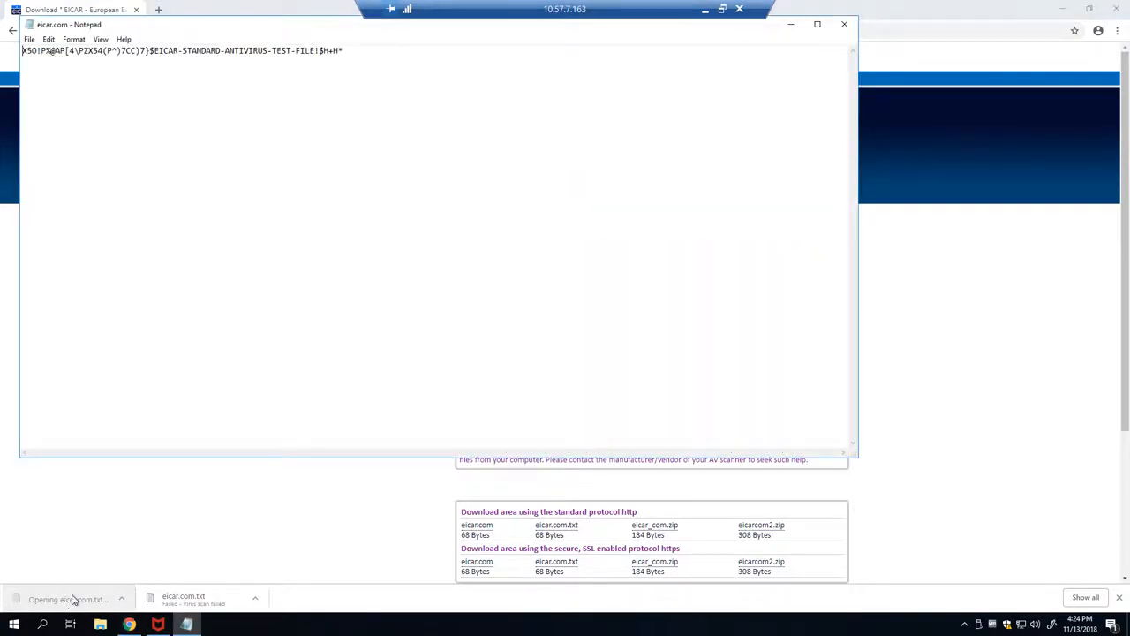